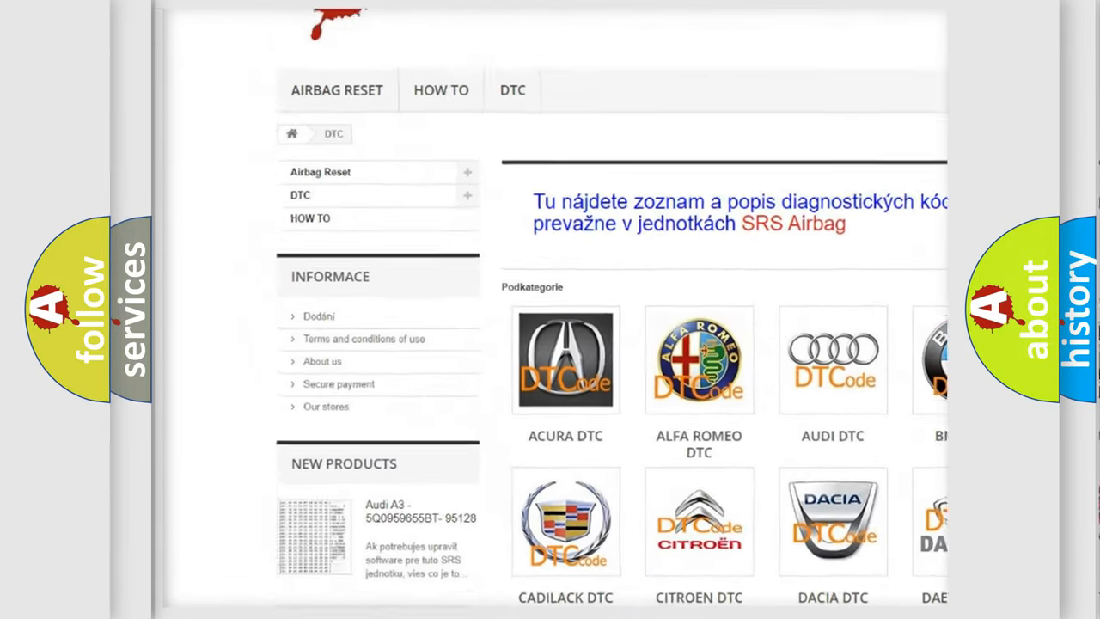
pyautogui.scroll(-3)
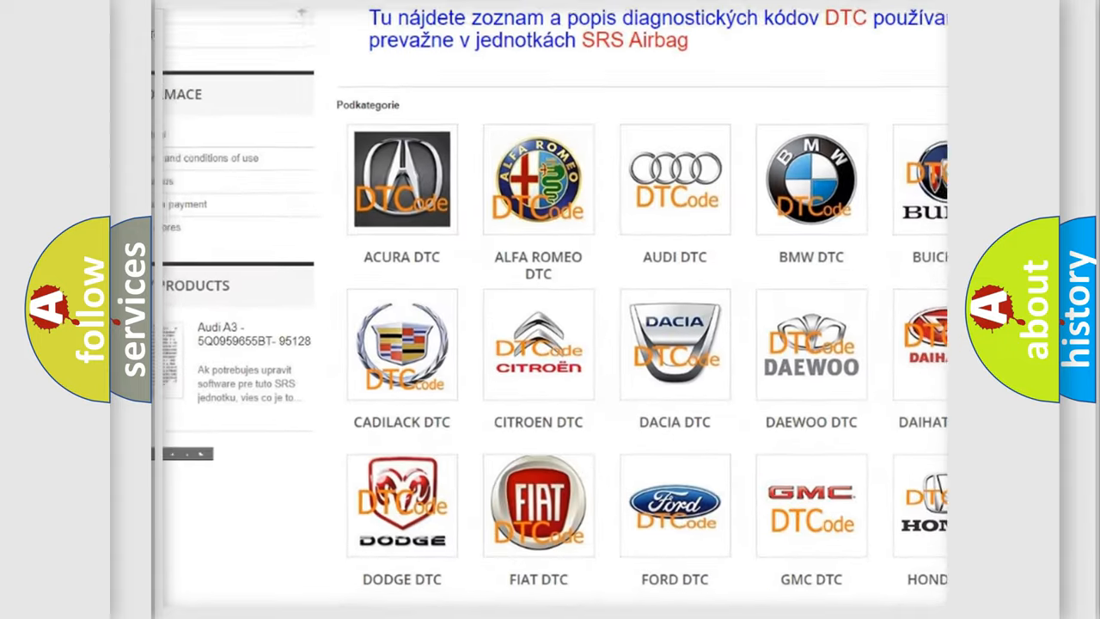
pyautogui.scroll(-3)
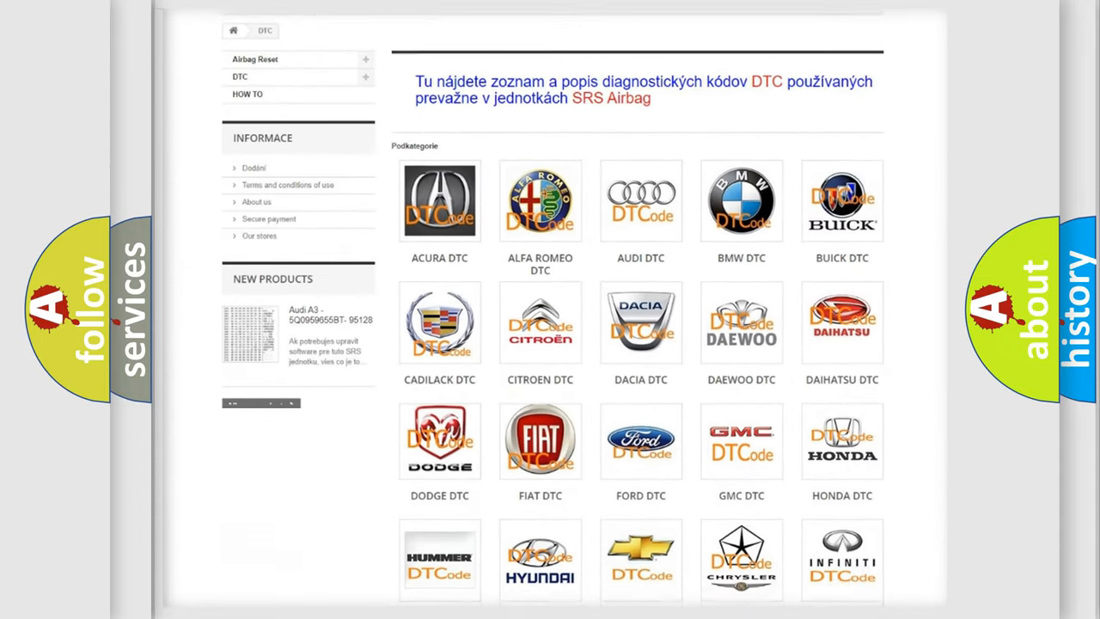
pyautogui.scroll(-3)
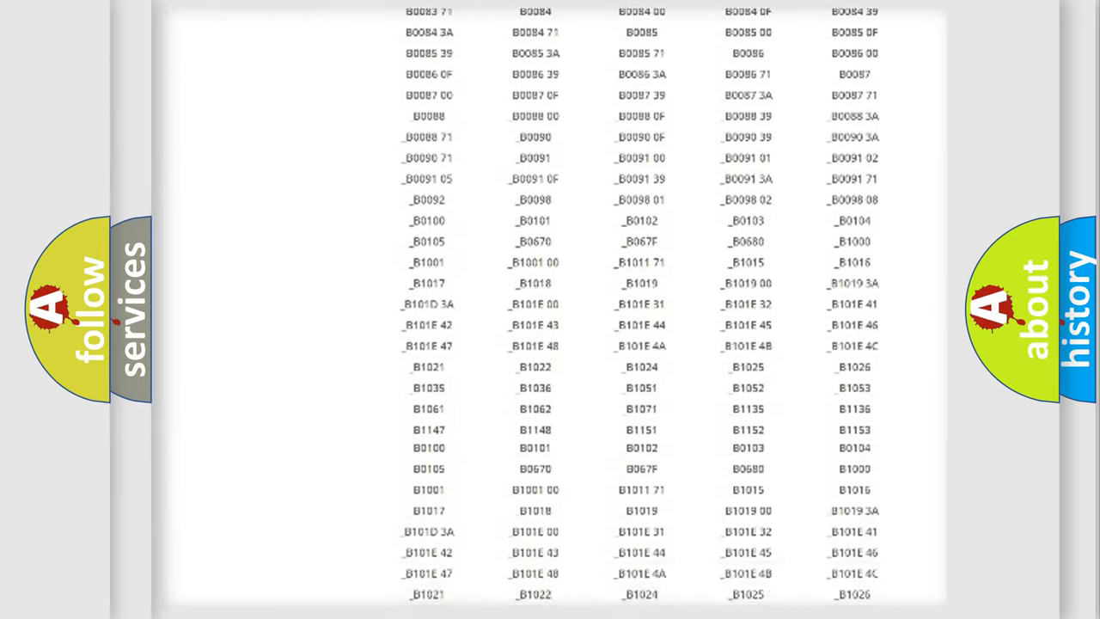
pyautogui.scroll(-3)
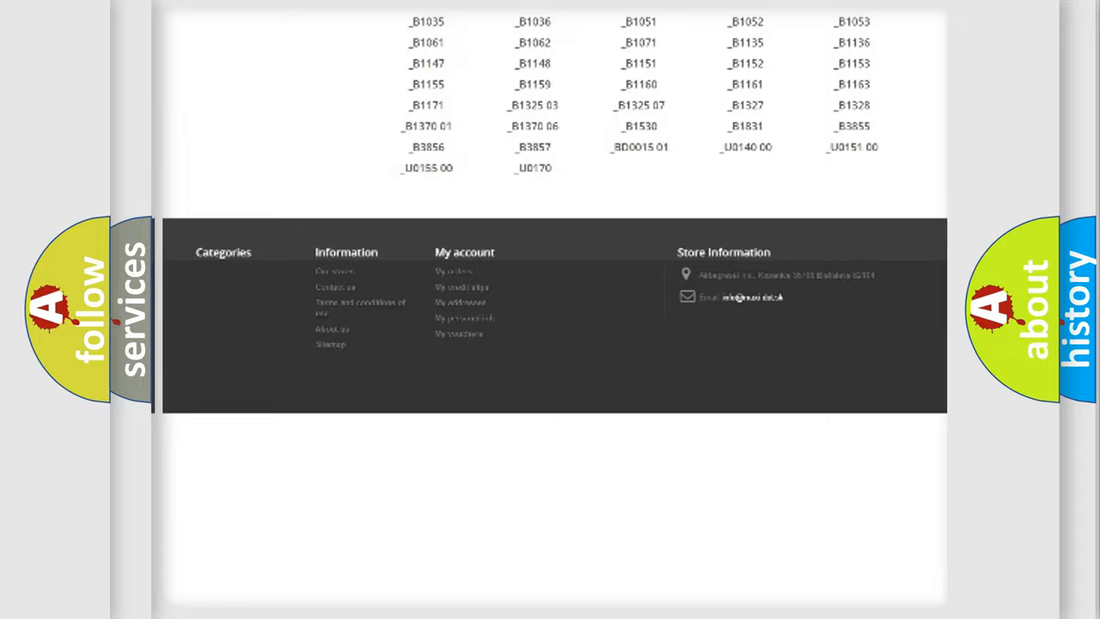